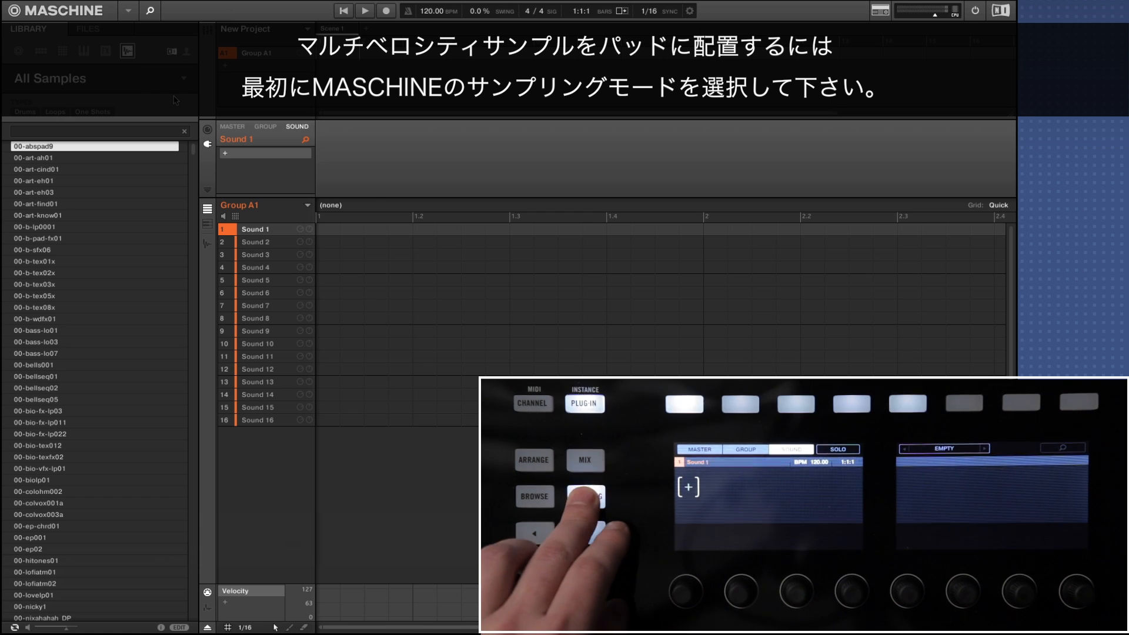
Step: Enter Sampling mode for Sound 1 with the Clap sample's zone view showing
left_click(584, 496)
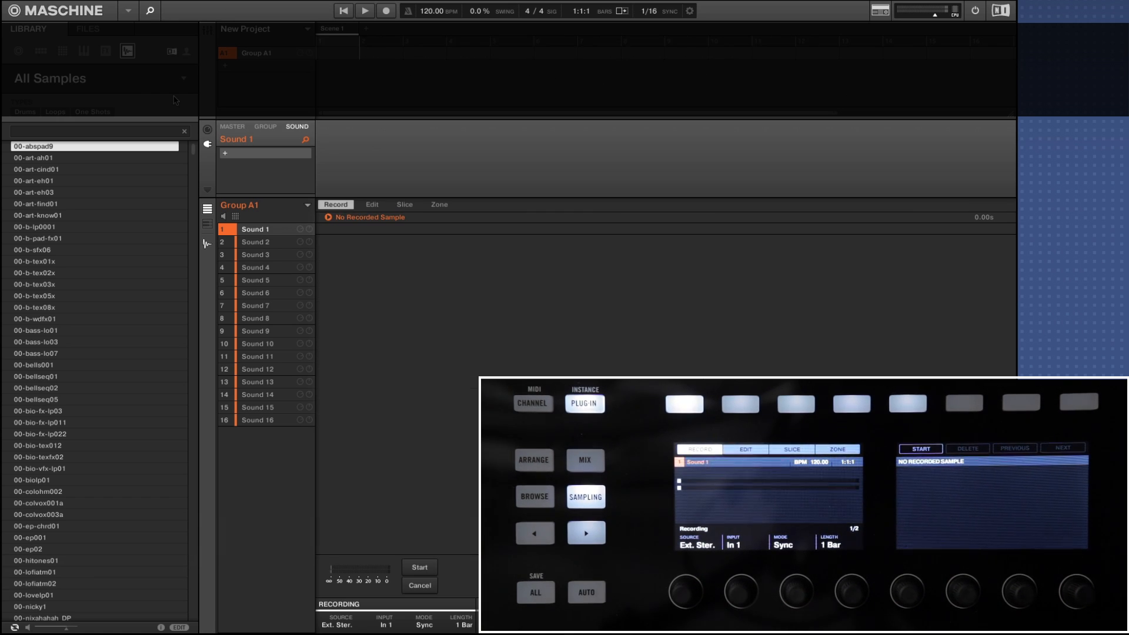
left_click(439, 204)
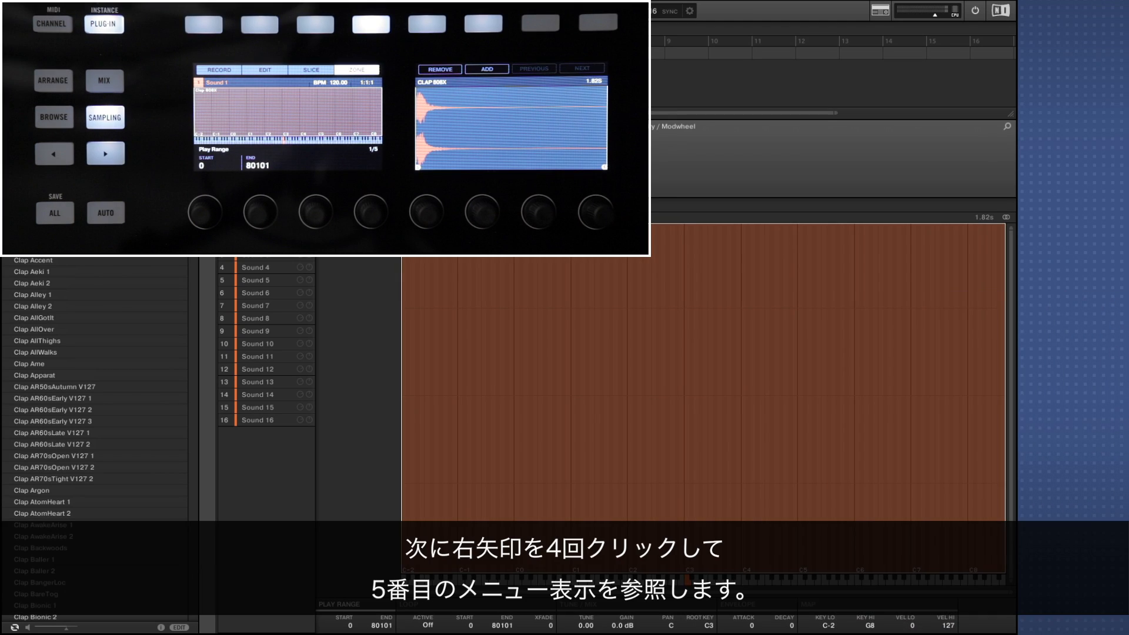
Step: Reach the Clap 808X zone Map page and limit its velocity range to 71–110
left_click(106, 153)
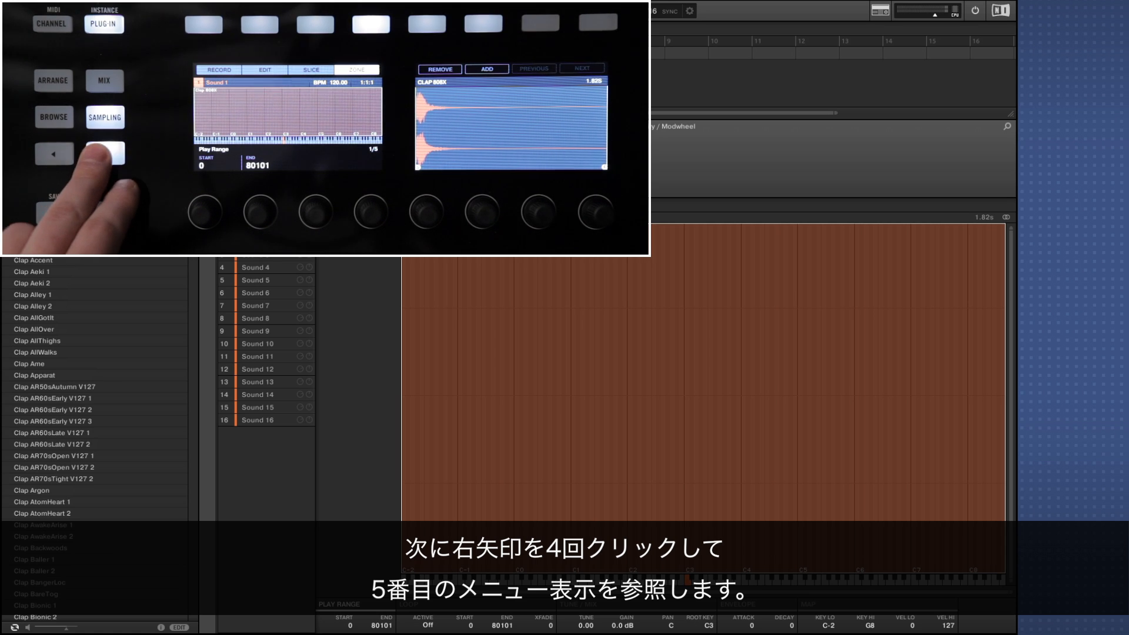
left_click(105, 153)
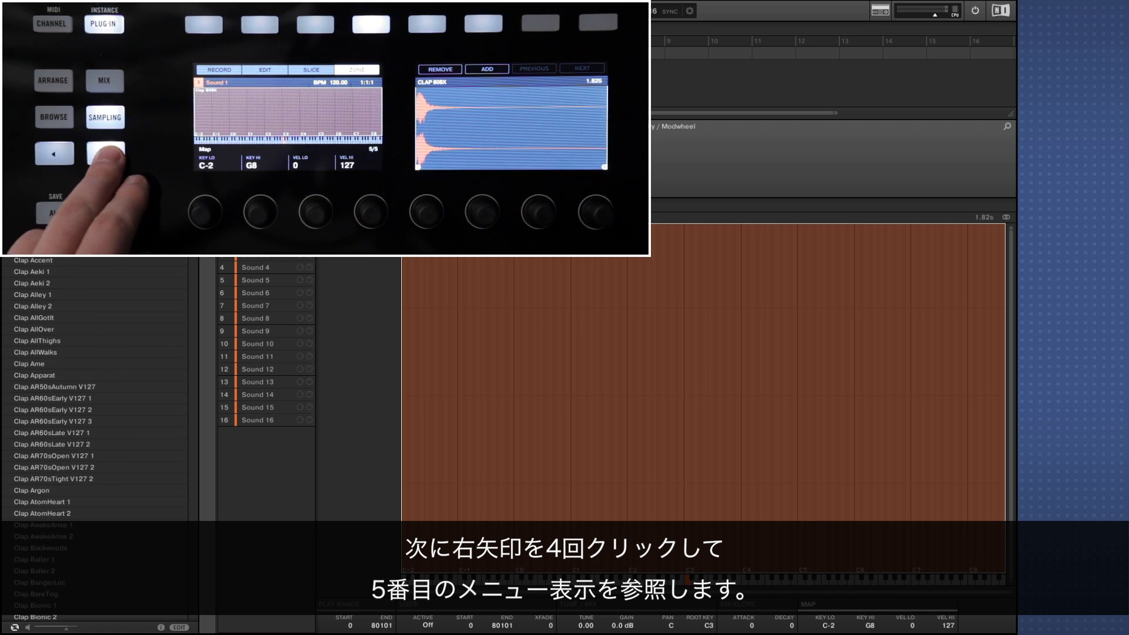
left_click(105, 153)
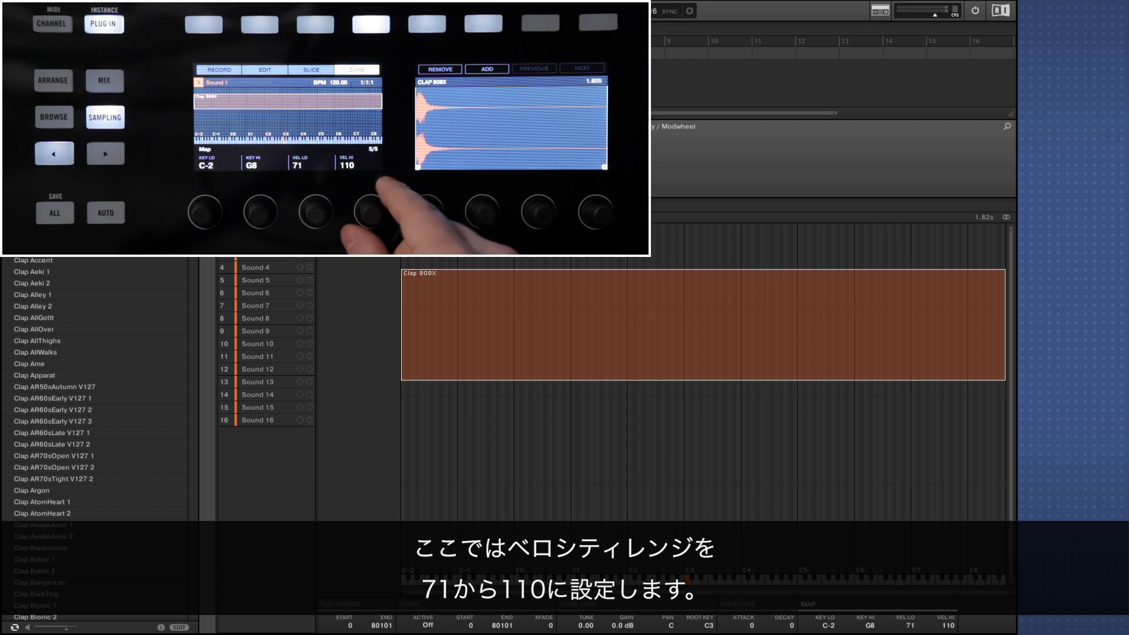
left_click(487, 68)
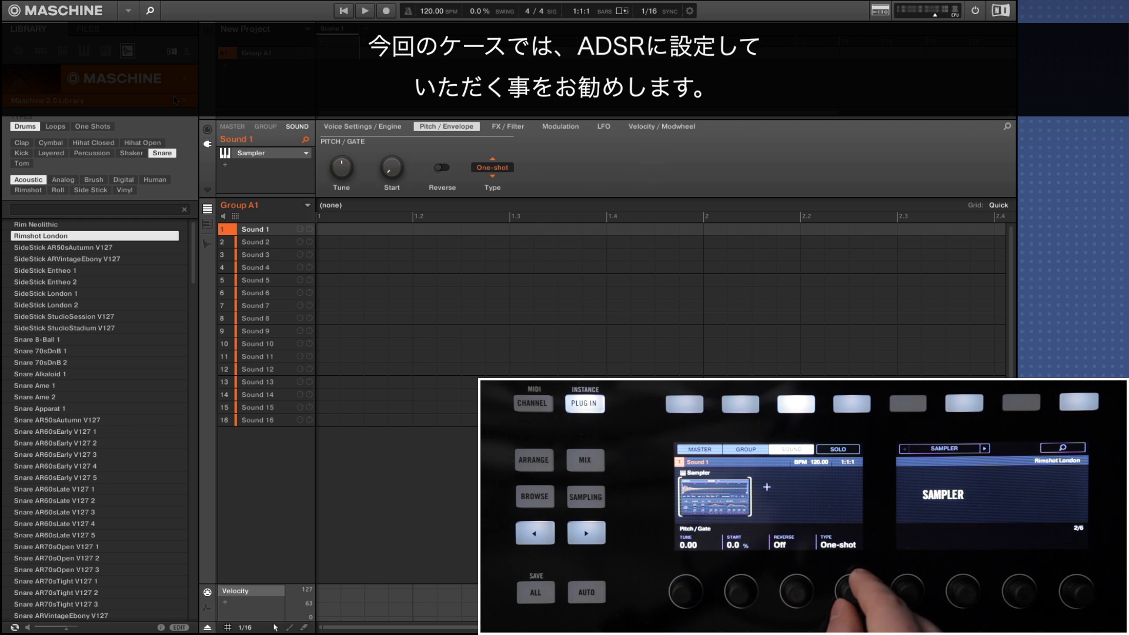
Step: Switch Sound 1's Sampler envelope type from One-shot to ADSR
left_click(492, 166)
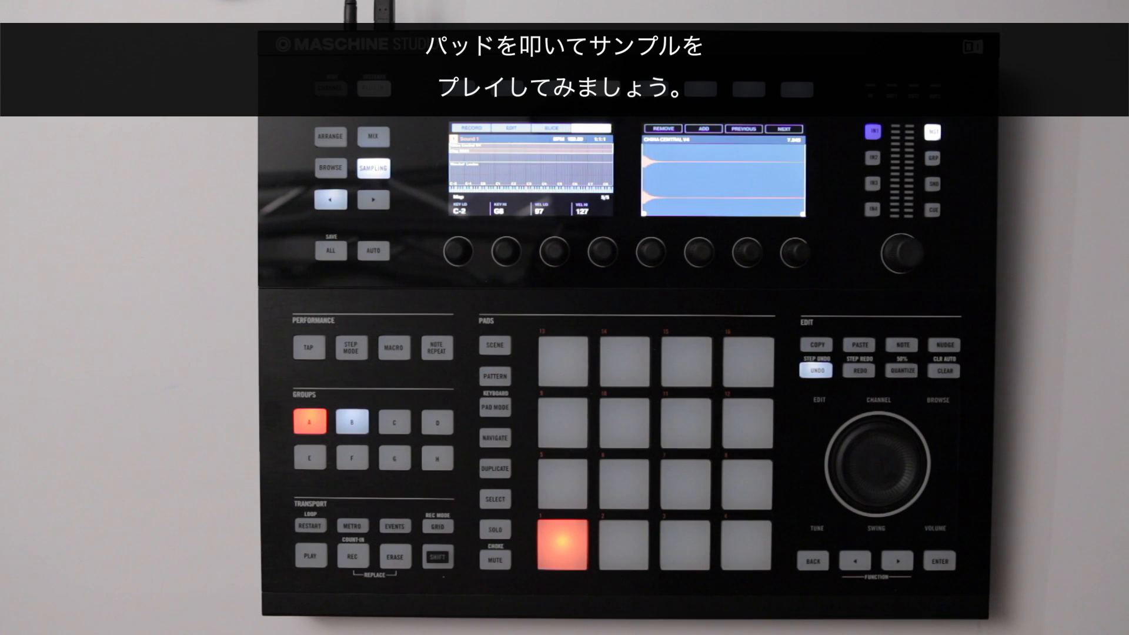
left_click(563, 544)
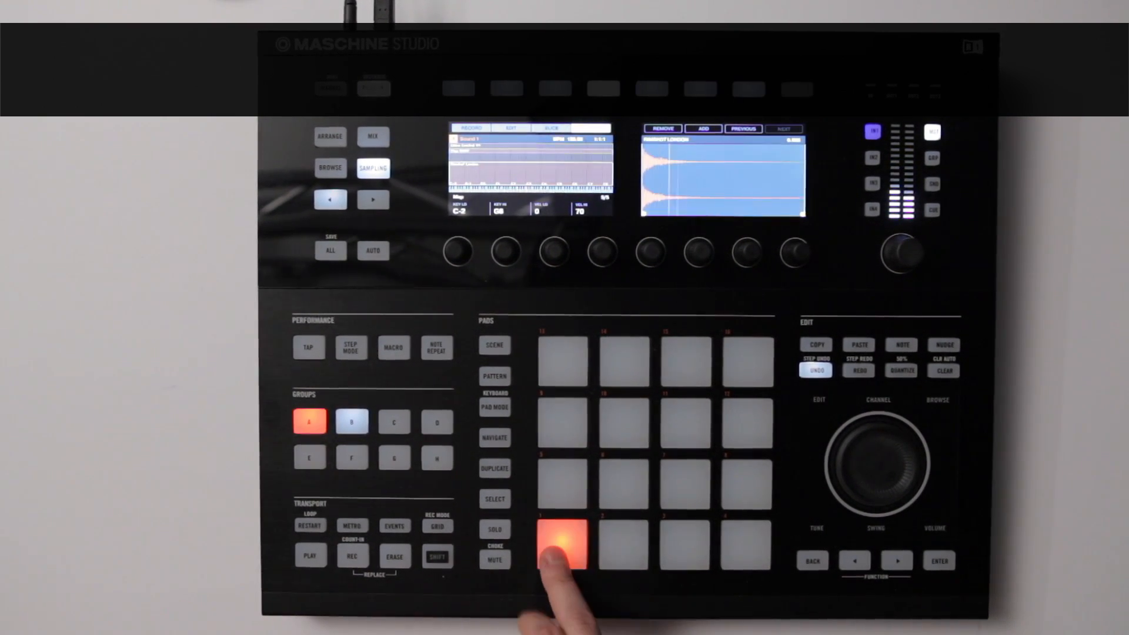
left_click(563, 544)
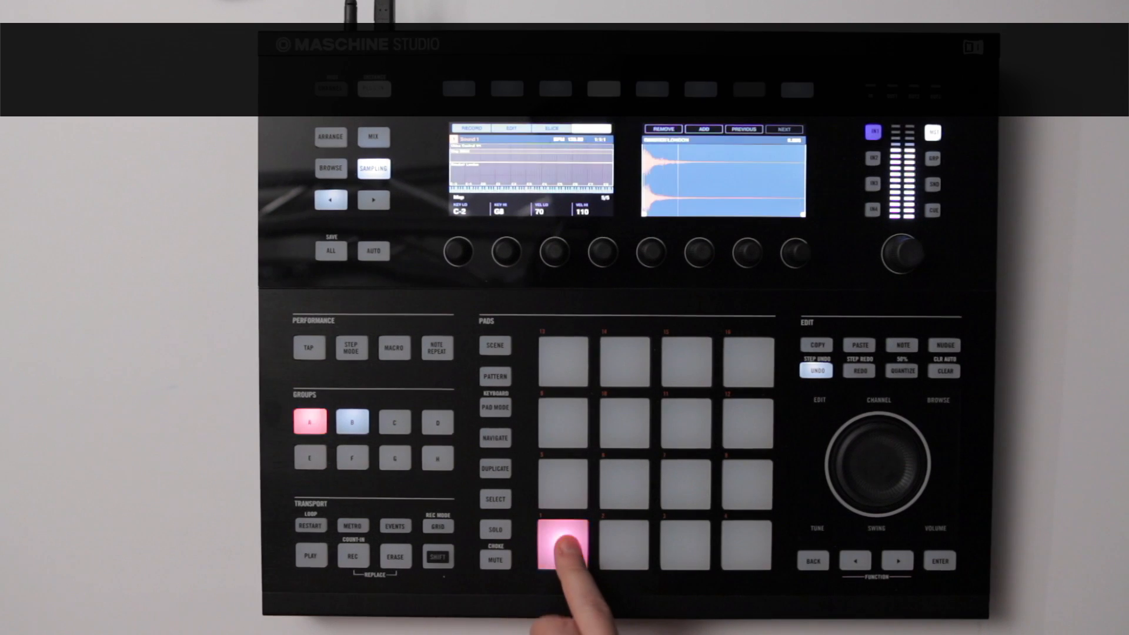
left_click(563, 541)
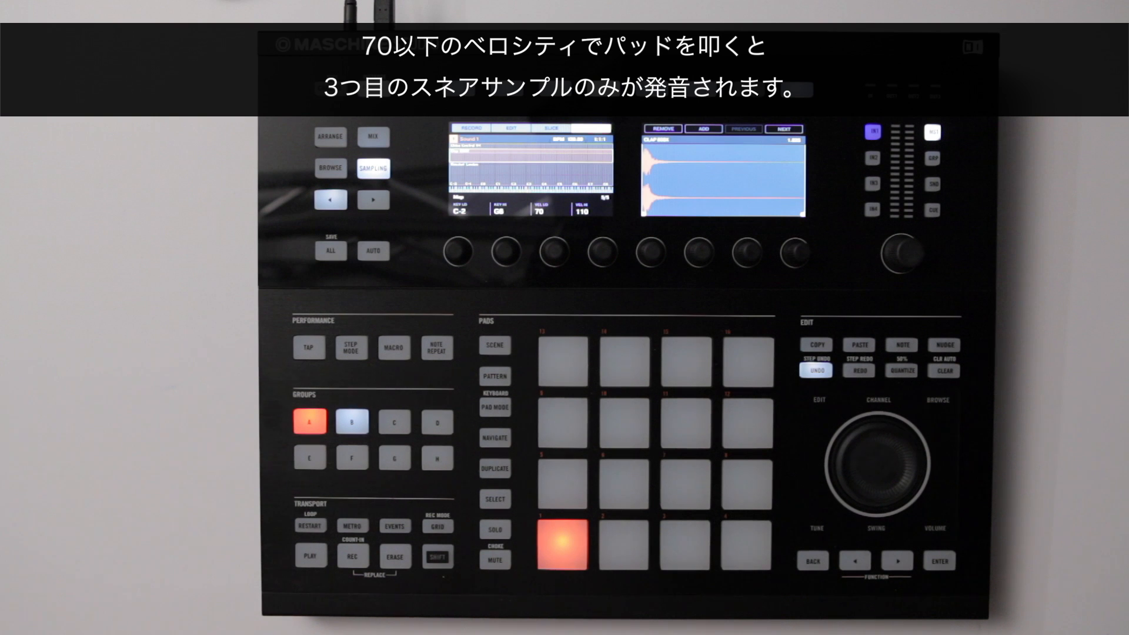
left_click(566, 544)
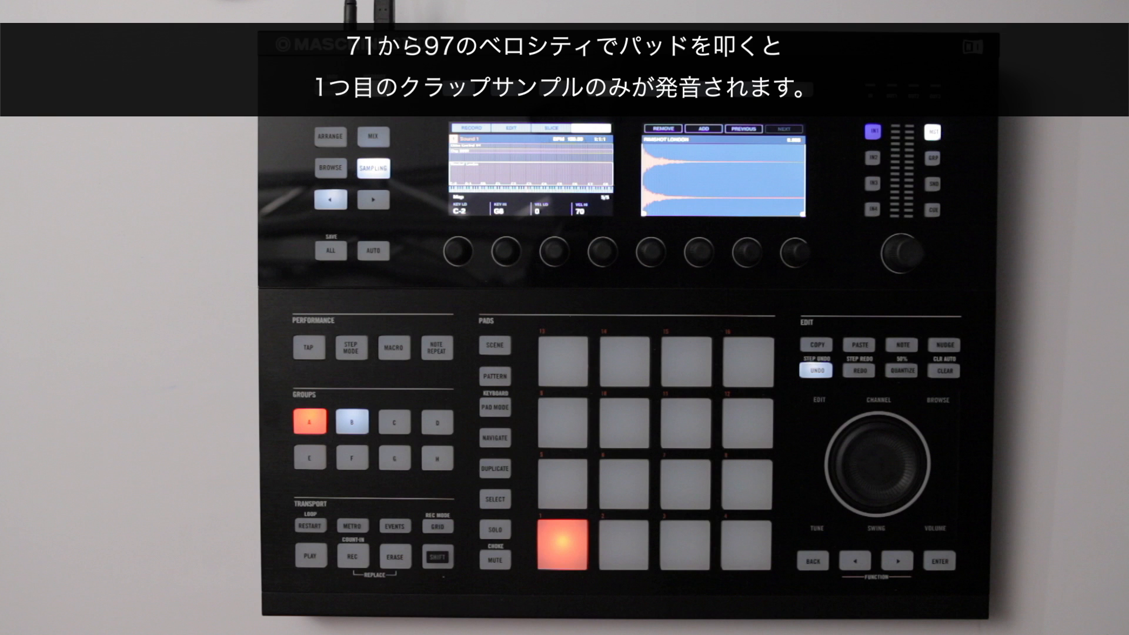
left_click(563, 551)
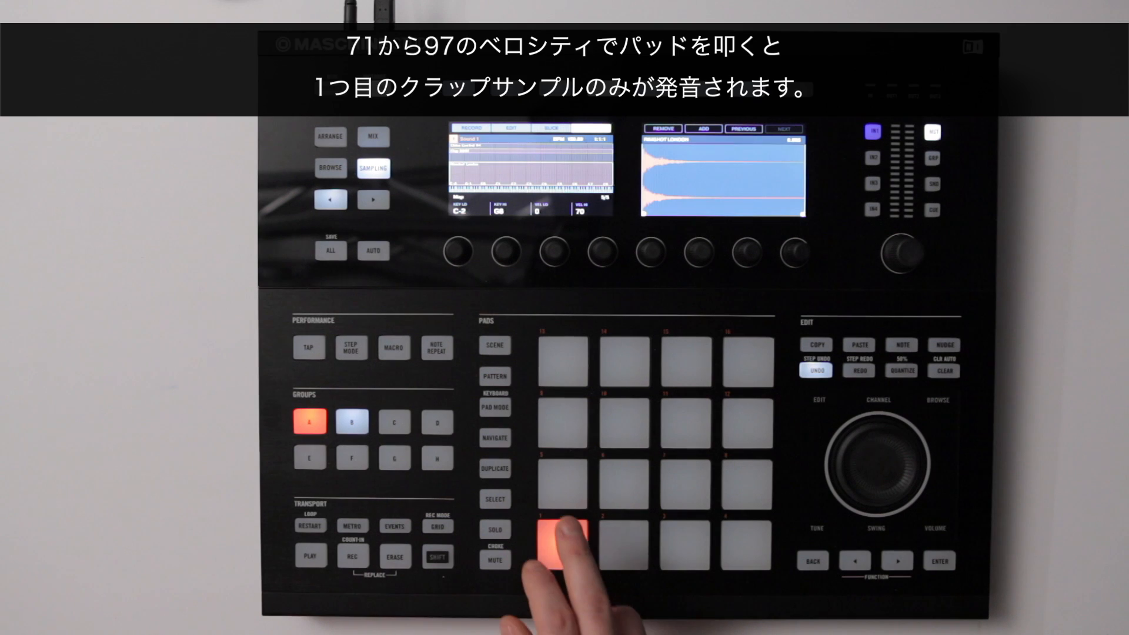
left_click(550, 536)
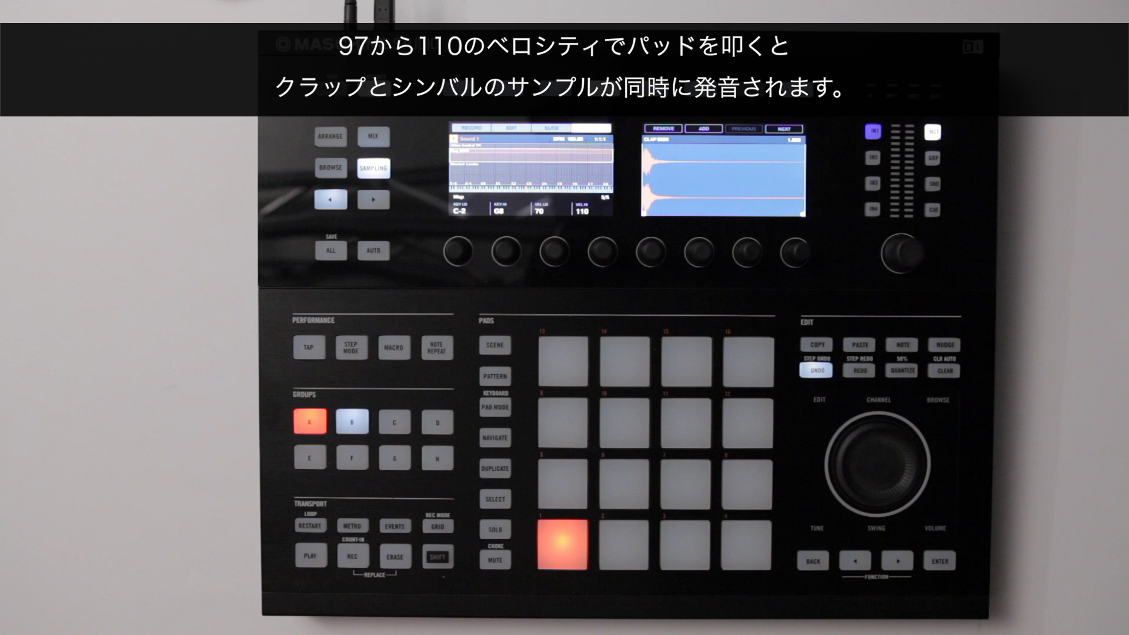
left_click(566, 544)
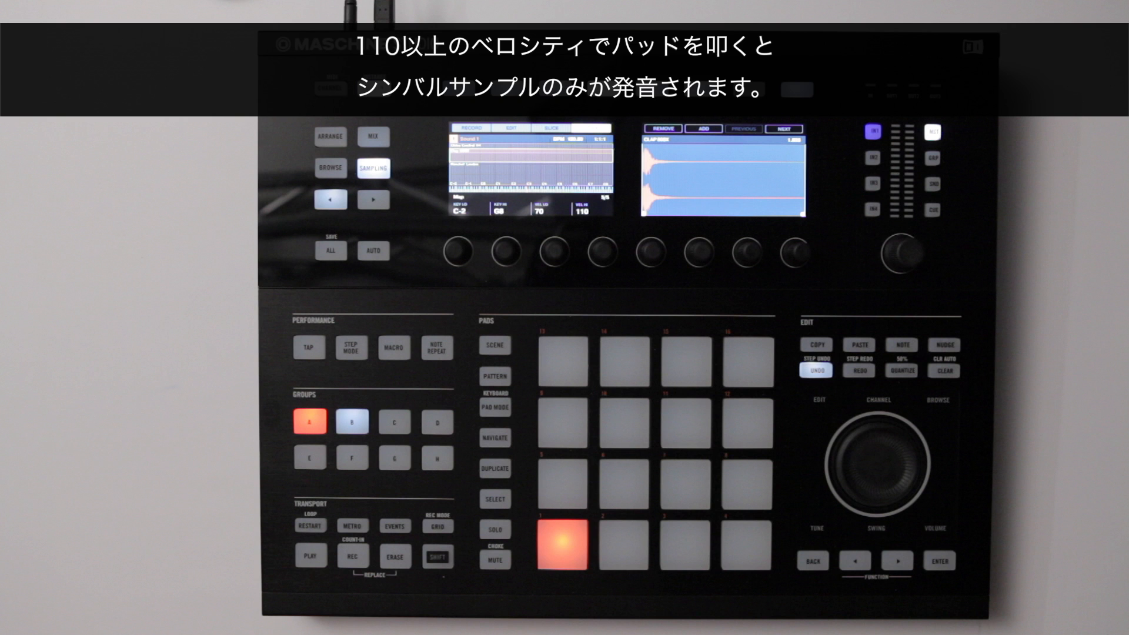
left_click(566, 543)
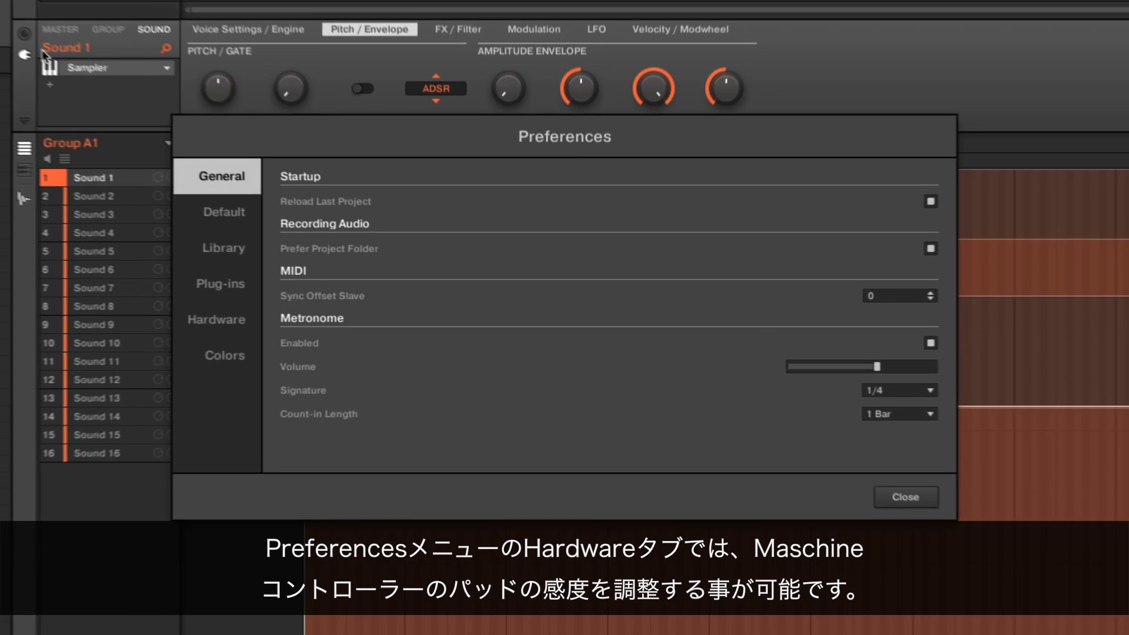
Step: In Hardware preferences, raise pad sensitivity near maximum
left_click(215, 319)
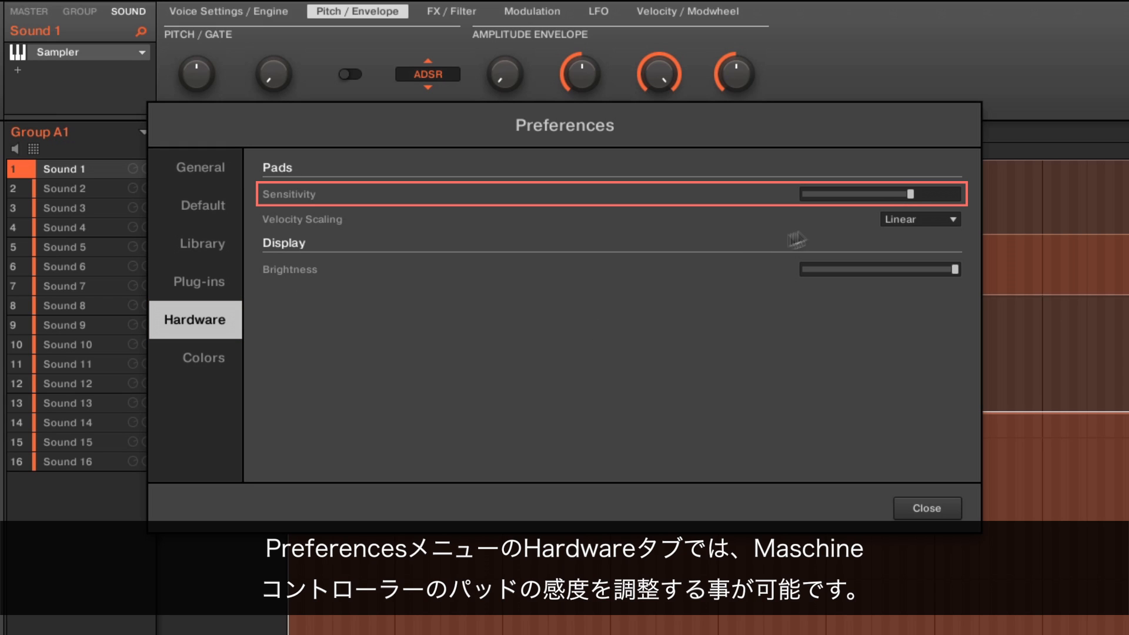
left_click_drag(912, 194, 885, 195)
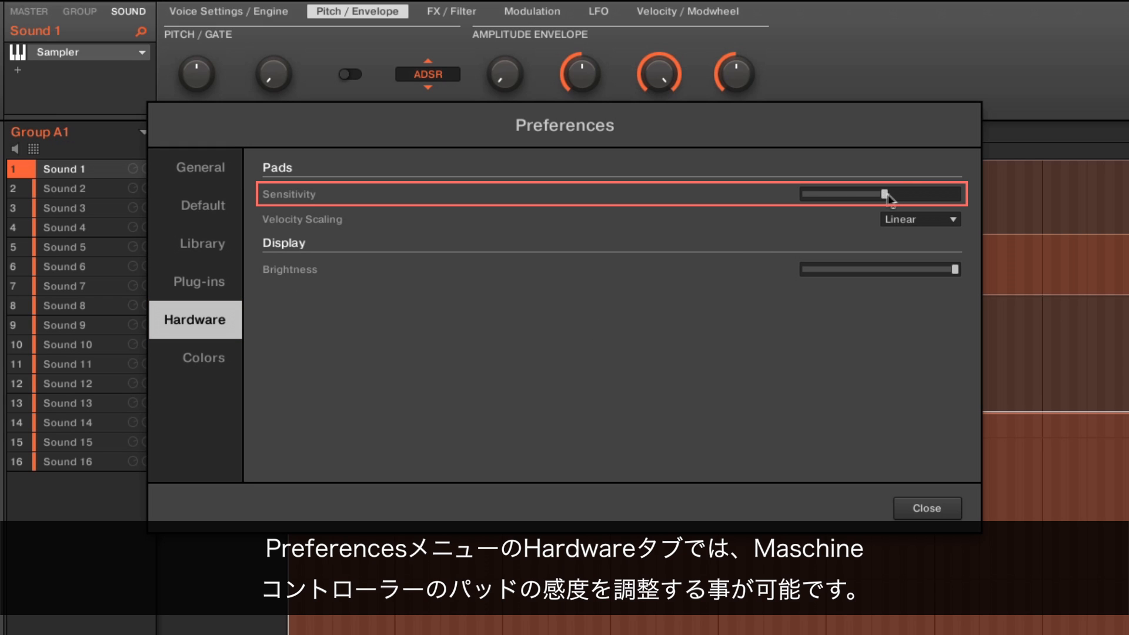
left_click_drag(888, 194, 933, 194)
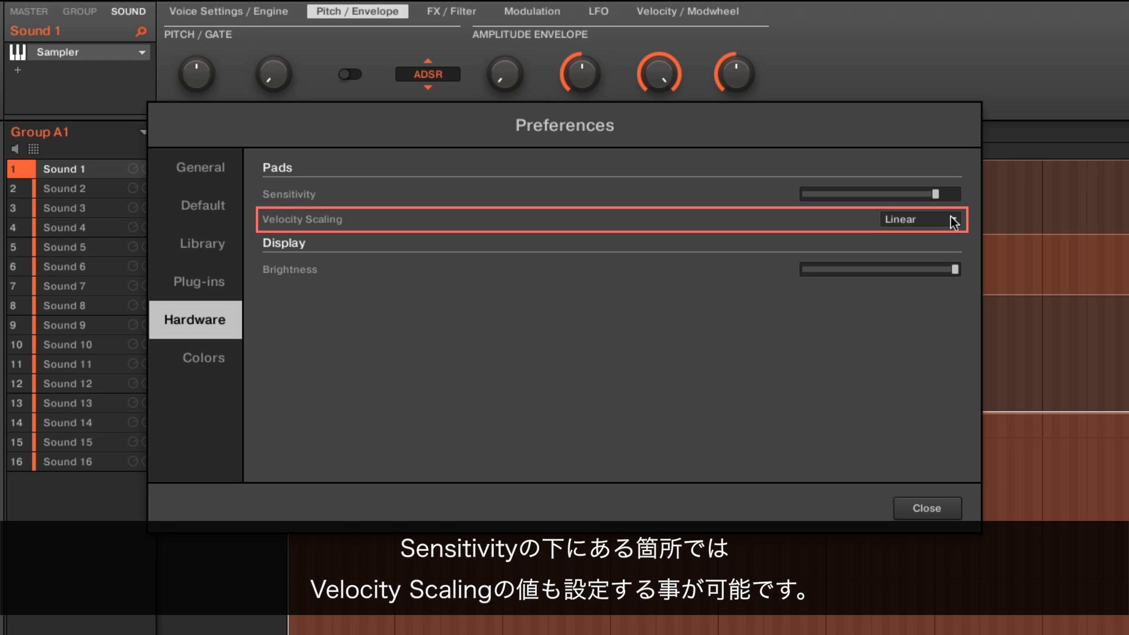
Step: Keep Linear velocity scaling and close the Preferences
left_click(919, 219)
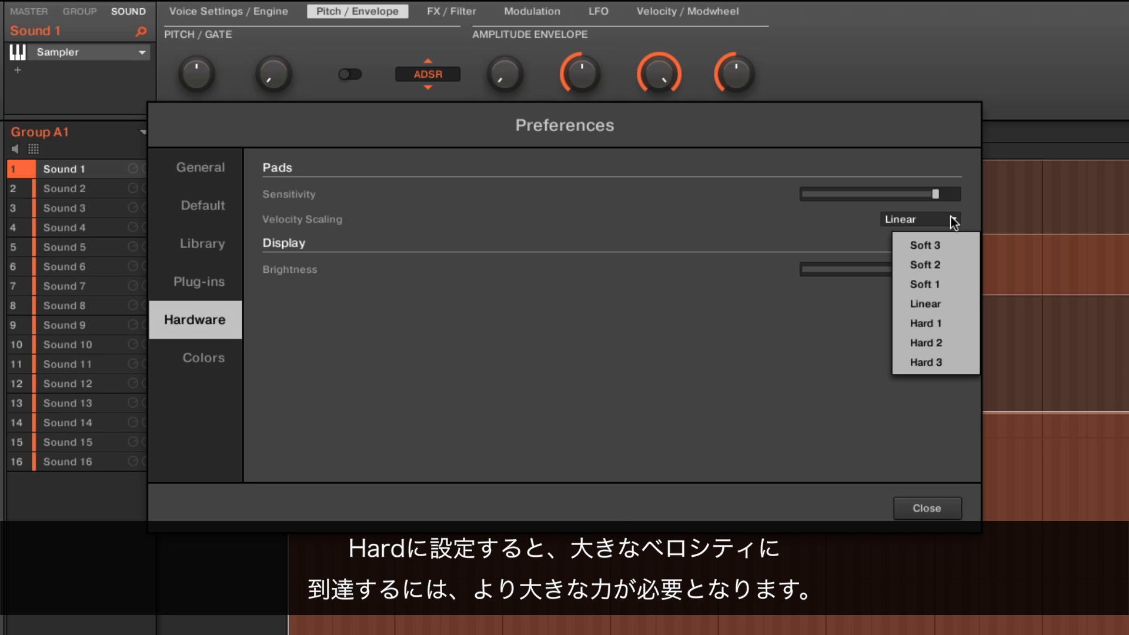
left_click(924, 303)
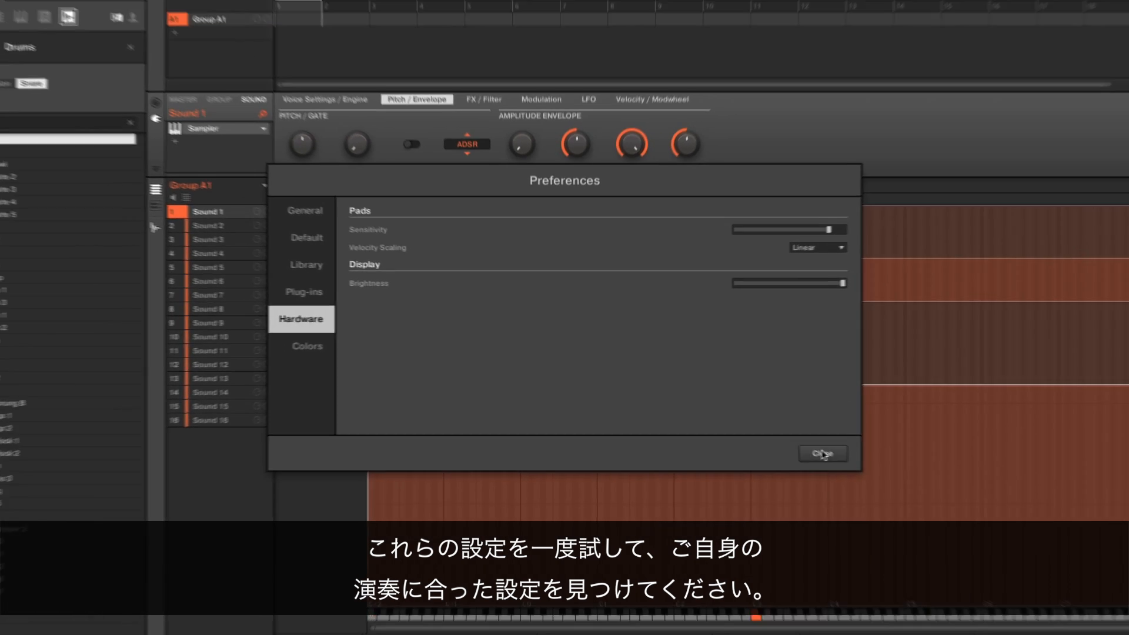
left_click(822, 453)
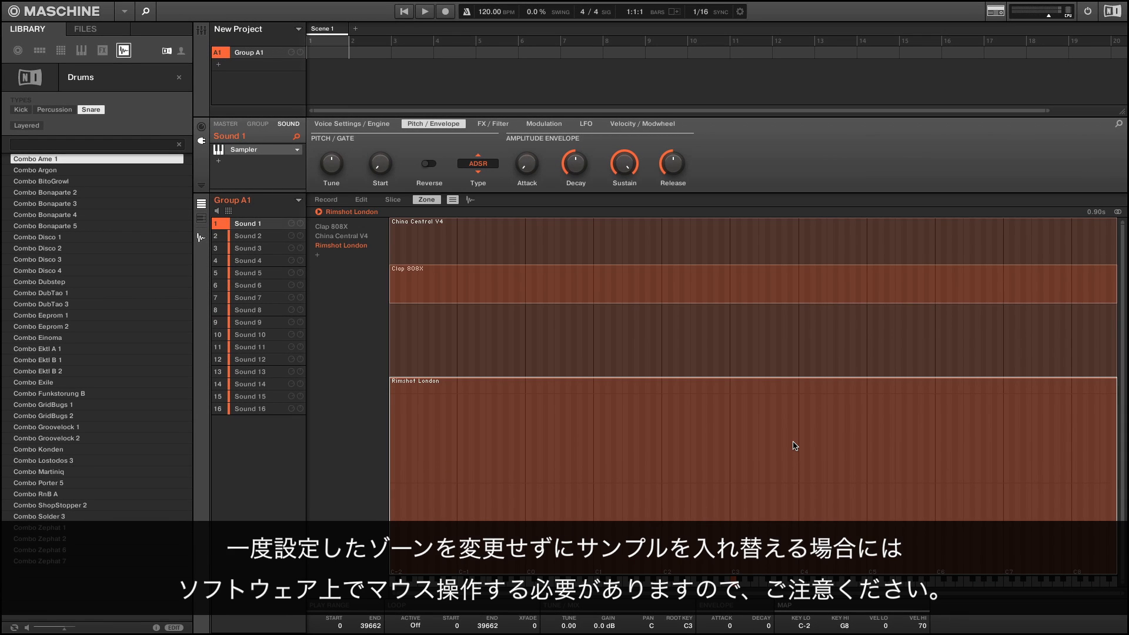